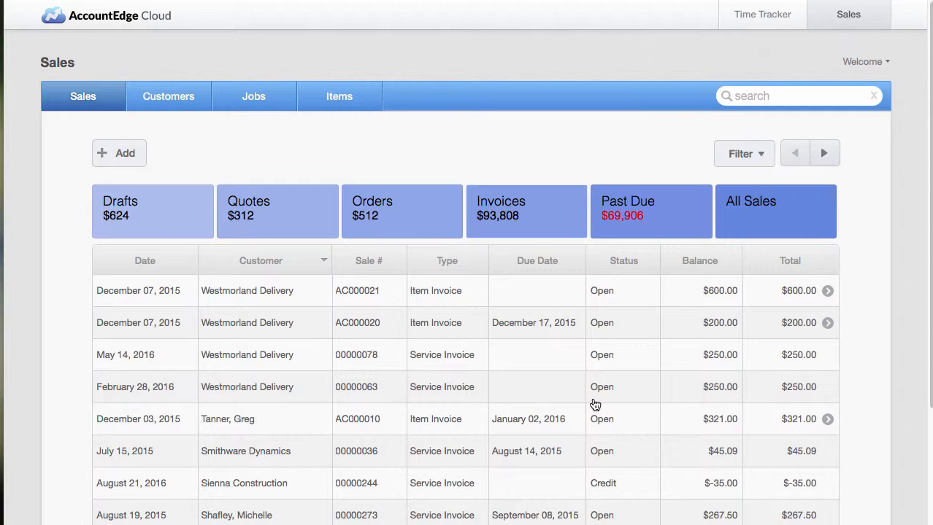
mouse_move(539, 399)
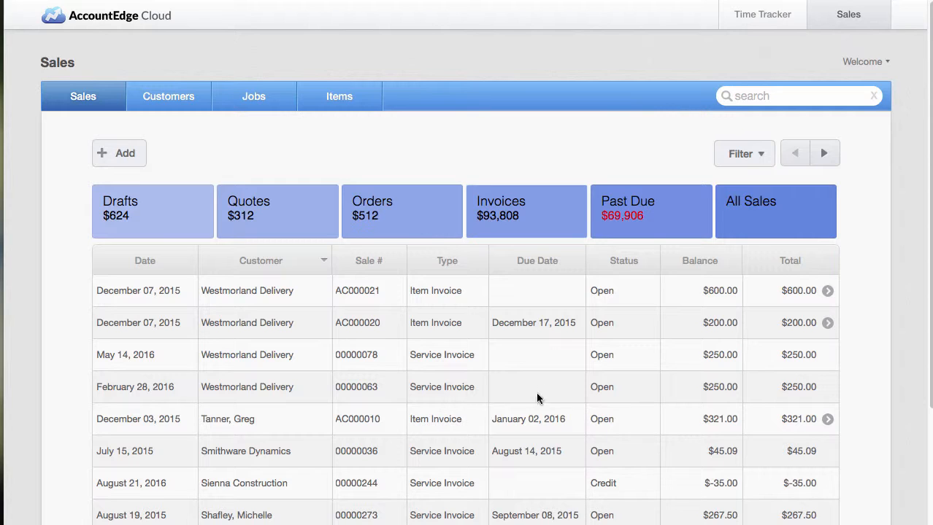
mouse_move(437, 388)
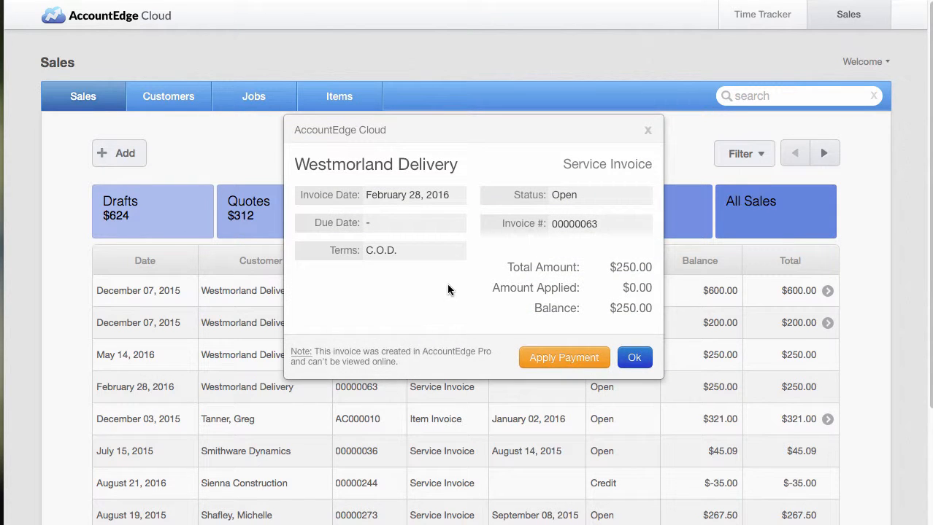
mouse_move(509, 357)
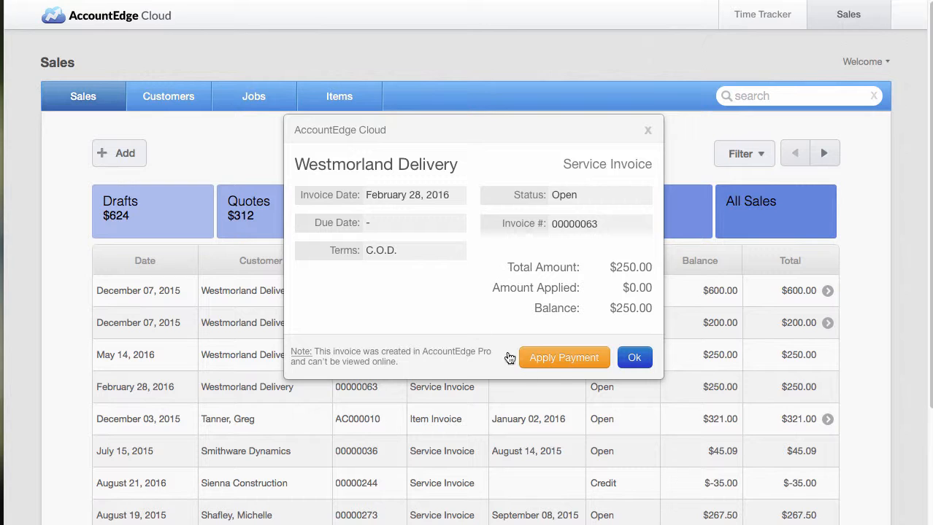
- Pay Westmorland invoices AC000021 ($600) and AC000020 ($200) by MasterCard, $800 total
click(564, 357)
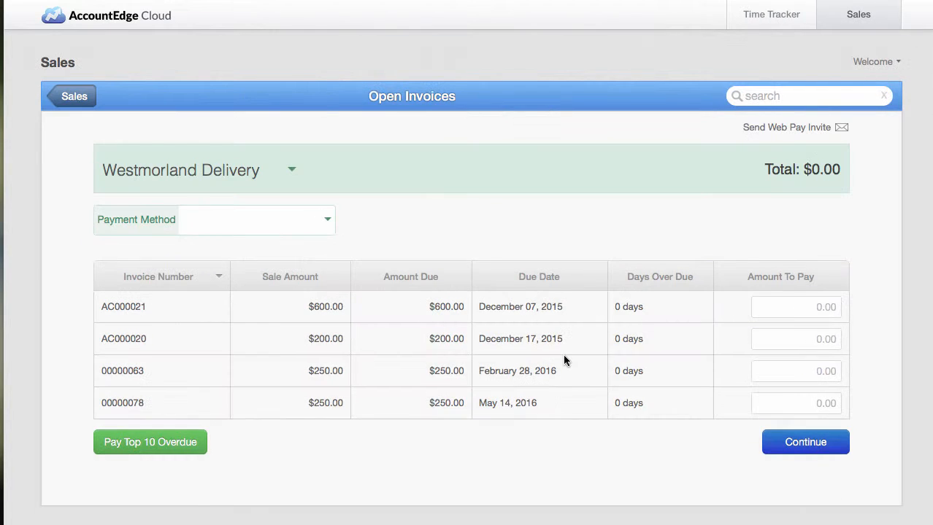
mouse_move(576, 363)
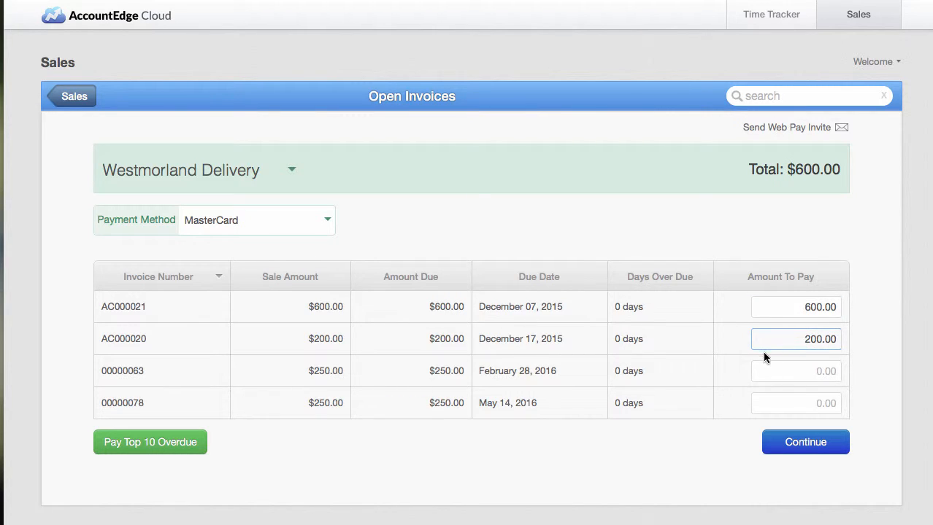
click(805, 442)
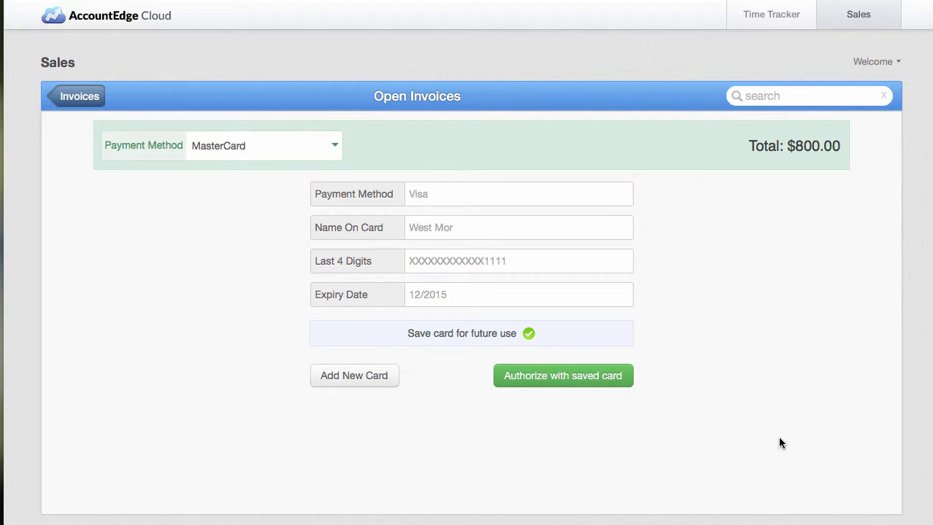
mouse_move(767, 307)
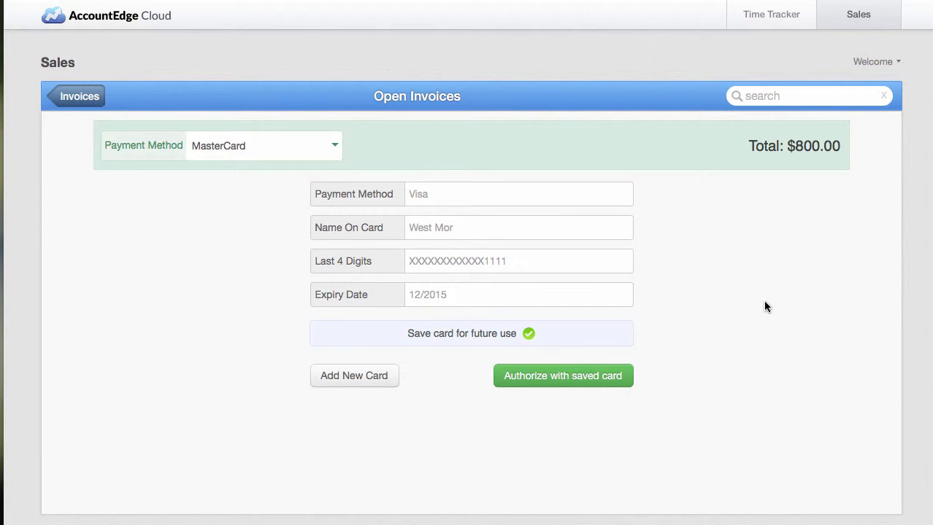
mouse_move(630, 381)
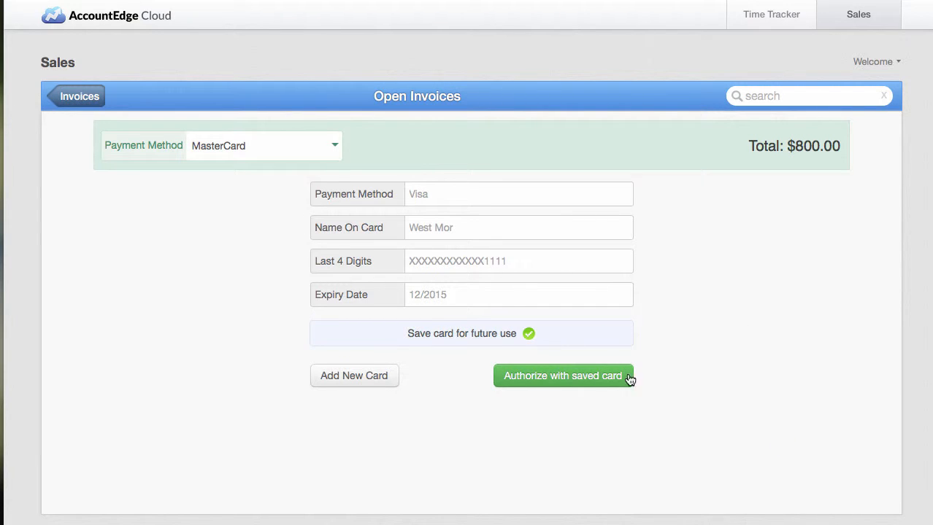
- Charge $800 to the saved card, producing accepted receipt AC000023
click(563, 376)
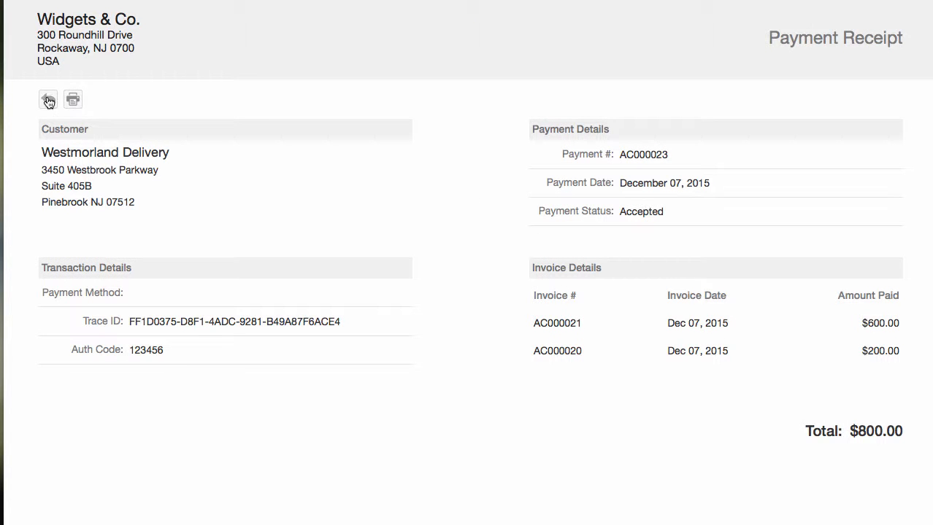
- Go back from receipt AC000023 through Open Invoices to the Sales list
click(46, 98)
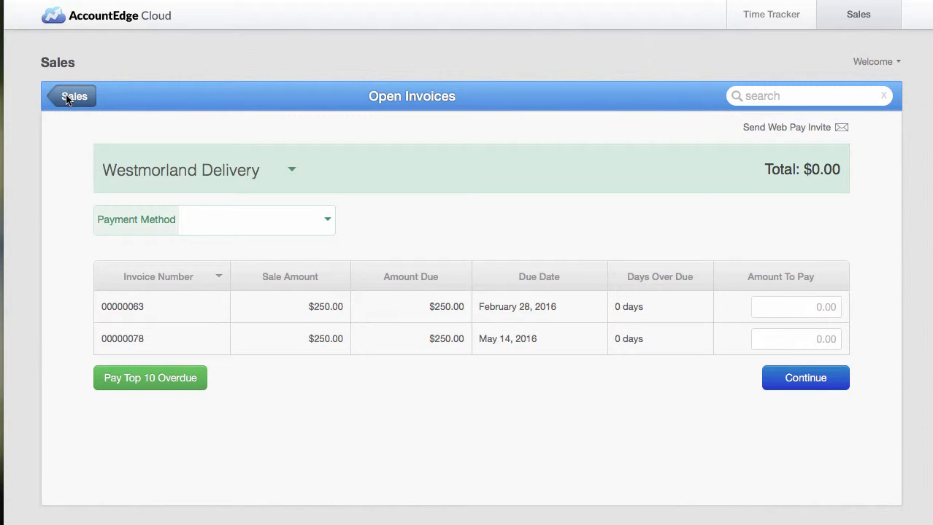
click(74, 96)
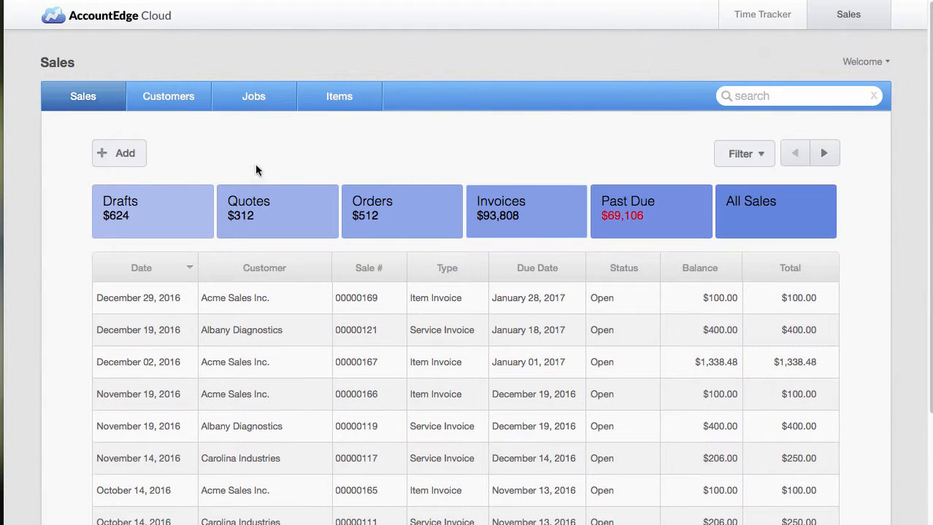
scroll(down, 3)
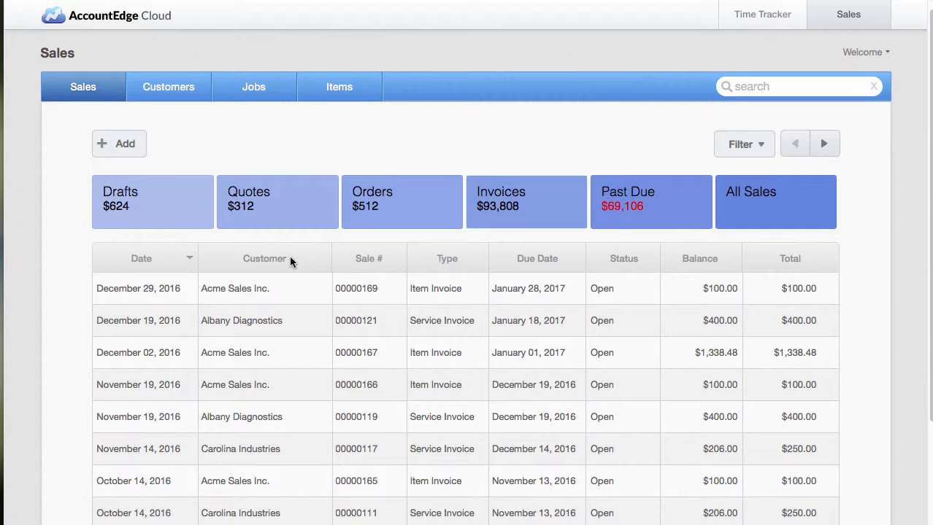
- Add item invoice AC000022 for Acme Sales Inc., $312, Coffee 101 class
click(119, 143)
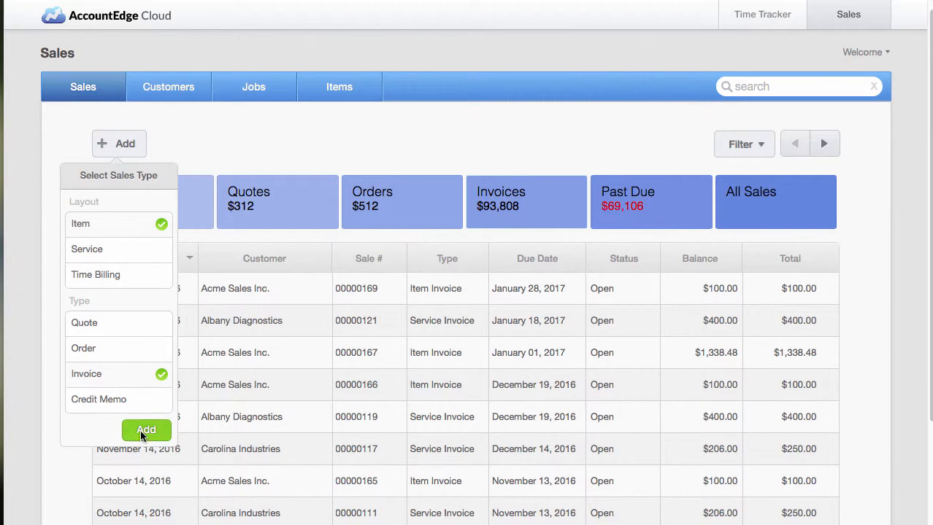
click(146, 431)
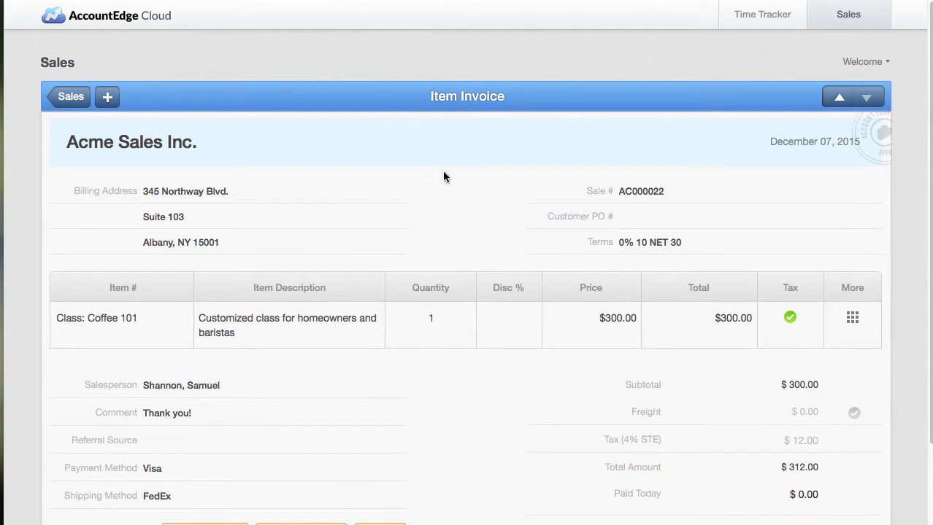
scroll(down, 3)
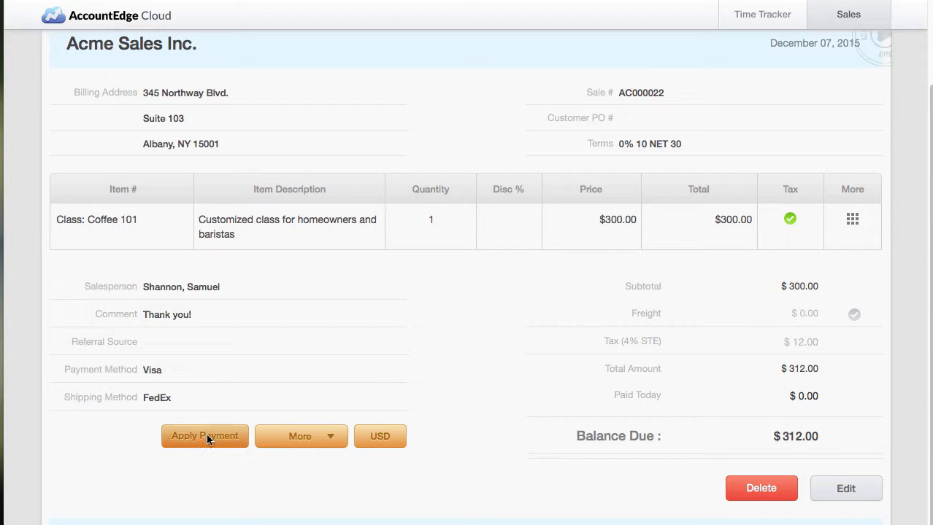
click(204, 436)
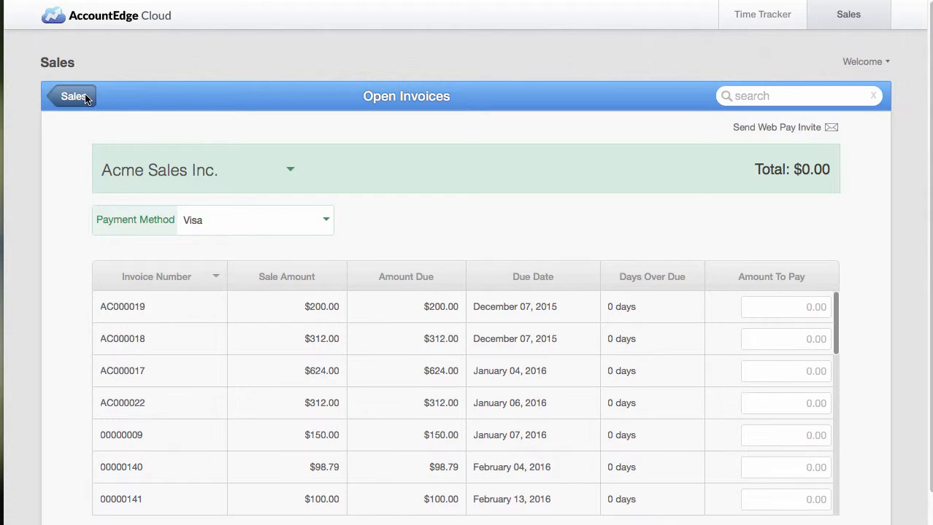
- Leave Acme's open invoices for the Sales list, now Past Due $69,418
click(70, 95)
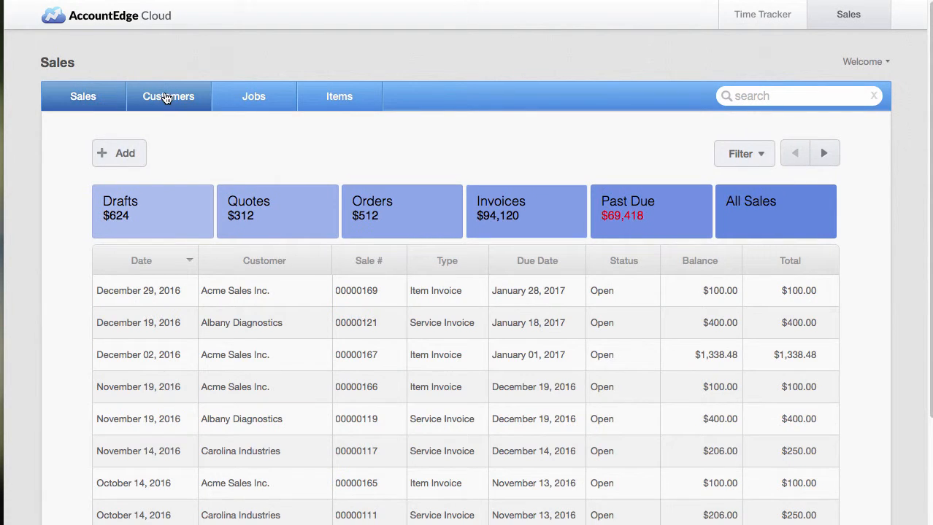
- Open Acme Sales Inc. from Customers and list the invoices behind its $6,770.11 balance
click(168, 96)
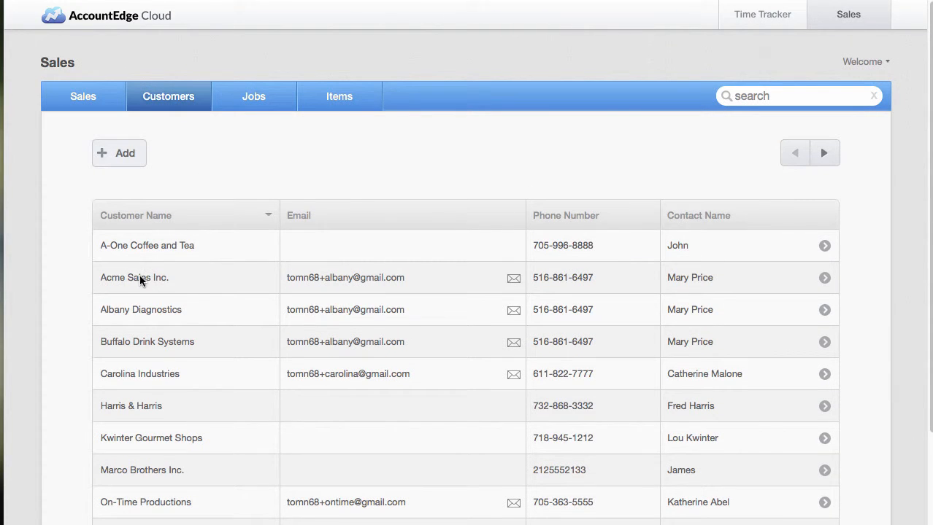
click(135, 278)
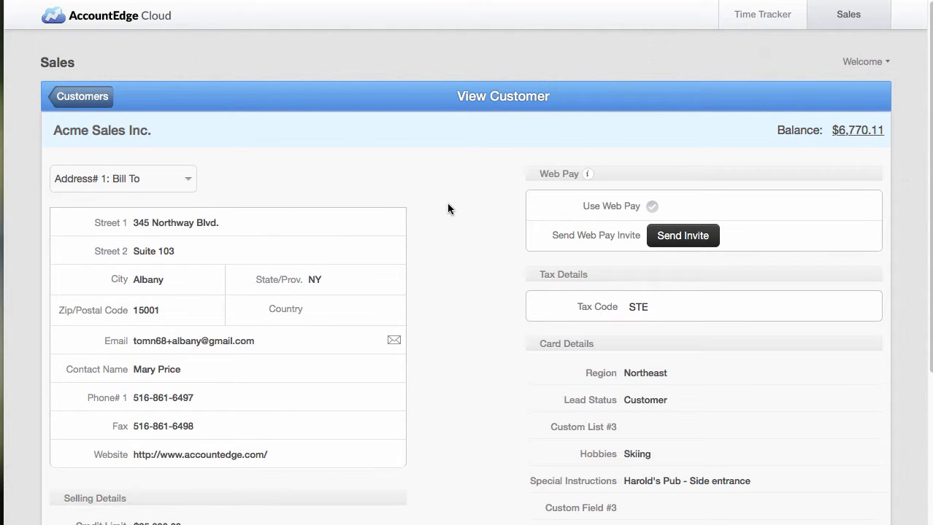
mouse_move(847, 158)
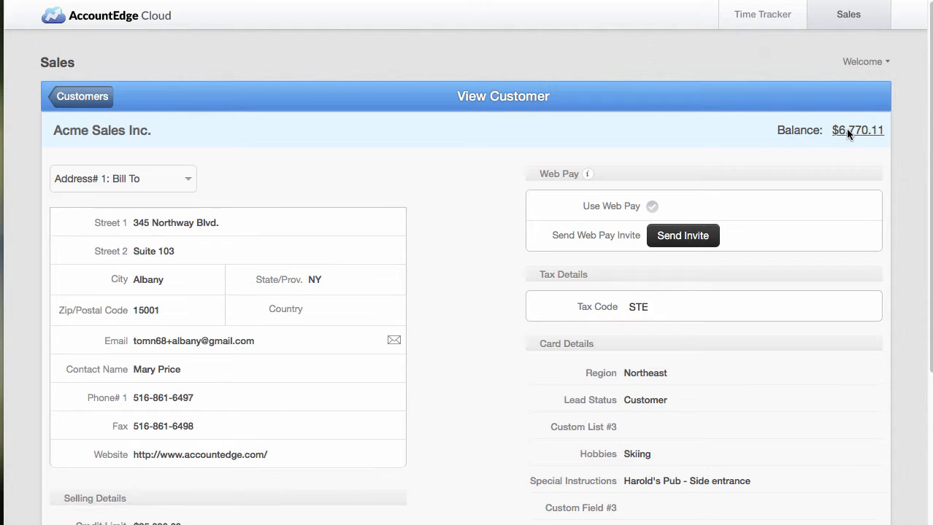
click(858, 130)
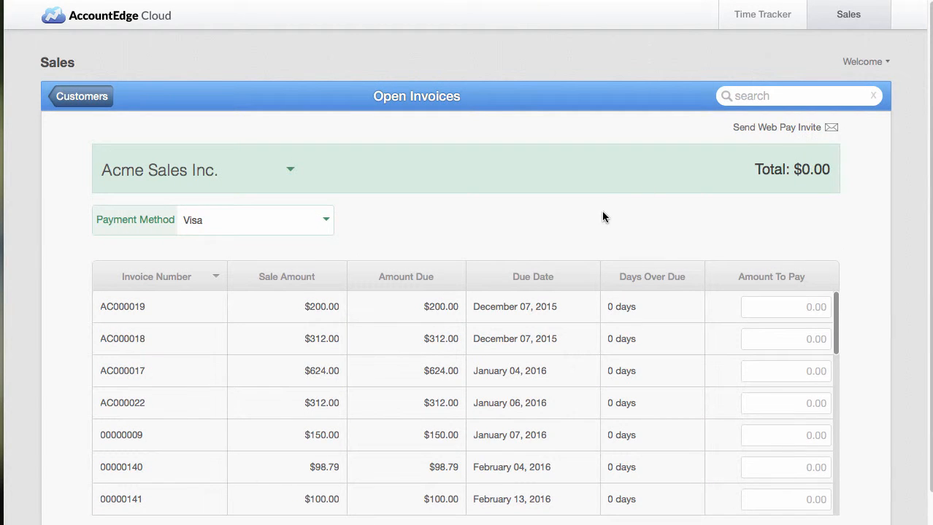